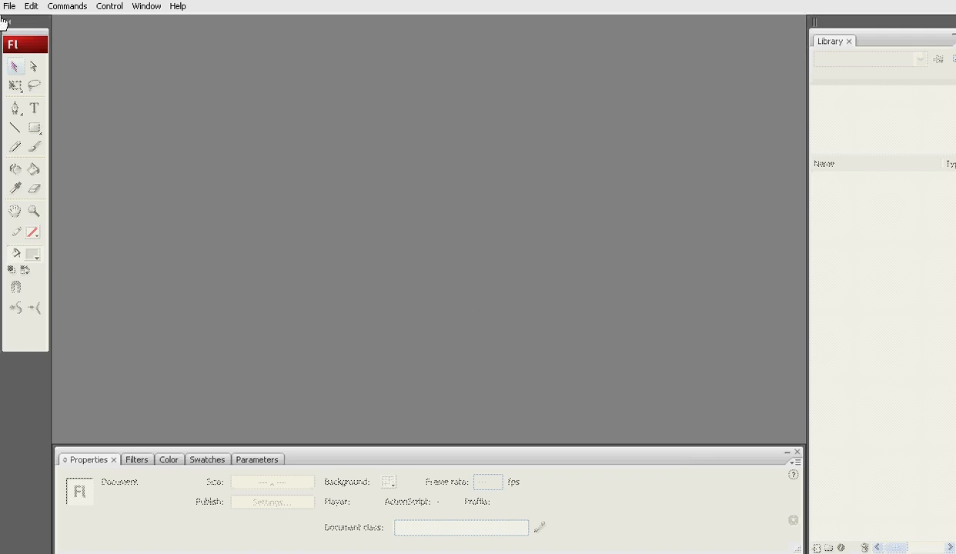
- Start a new Flash File (ActionScript 2.0) from the File menu
{"action": "left_click", "coordinate": [9, 6]}
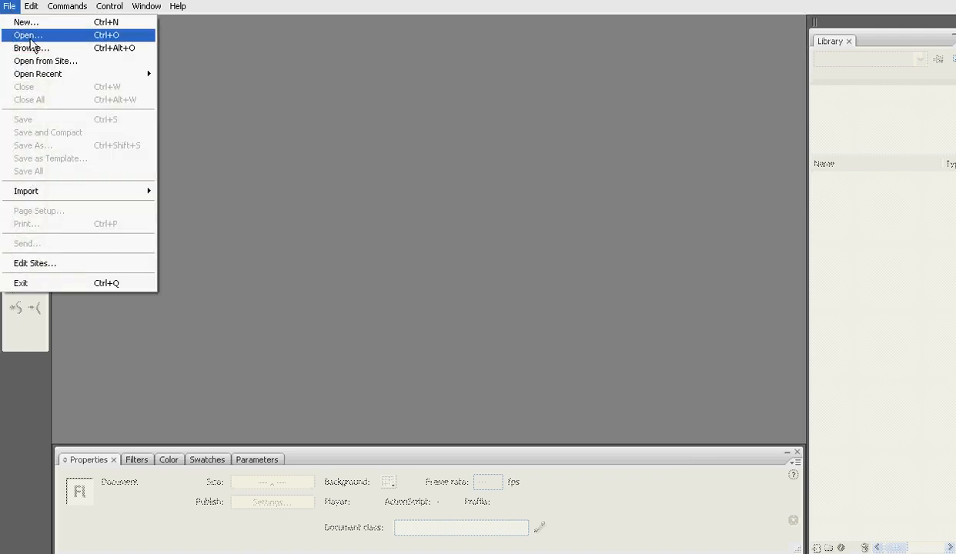
{"action": "mouse_move", "coordinate": [55, 40]}
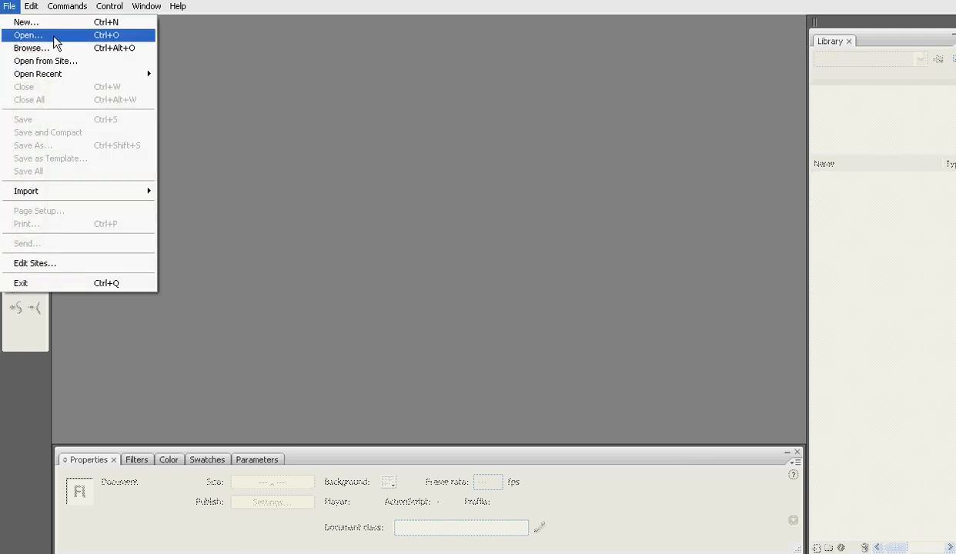
{"action": "mouse_move", "coordinate": [25, 21]}
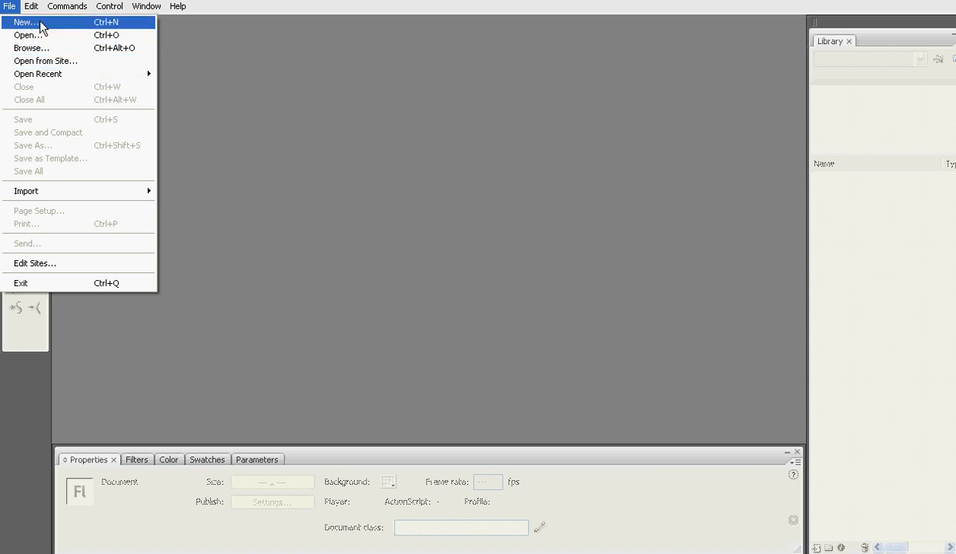
{"action": "left_click", "coordinate": [25, 21]}
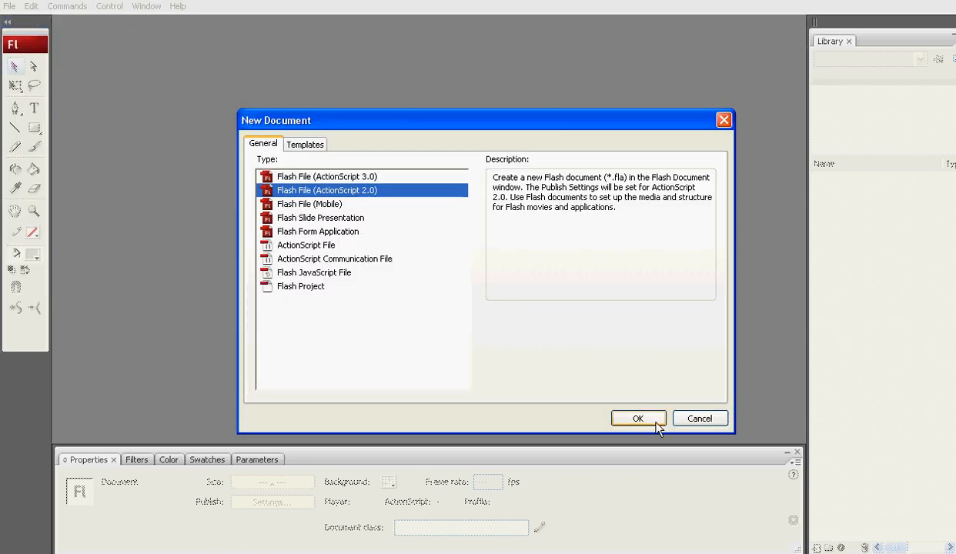
- Create the Untitled-1 ActionScript 2.0 document and cancel Import to Library without choosing a file
{"action": "left_click", "coordinate": [638, 418]}
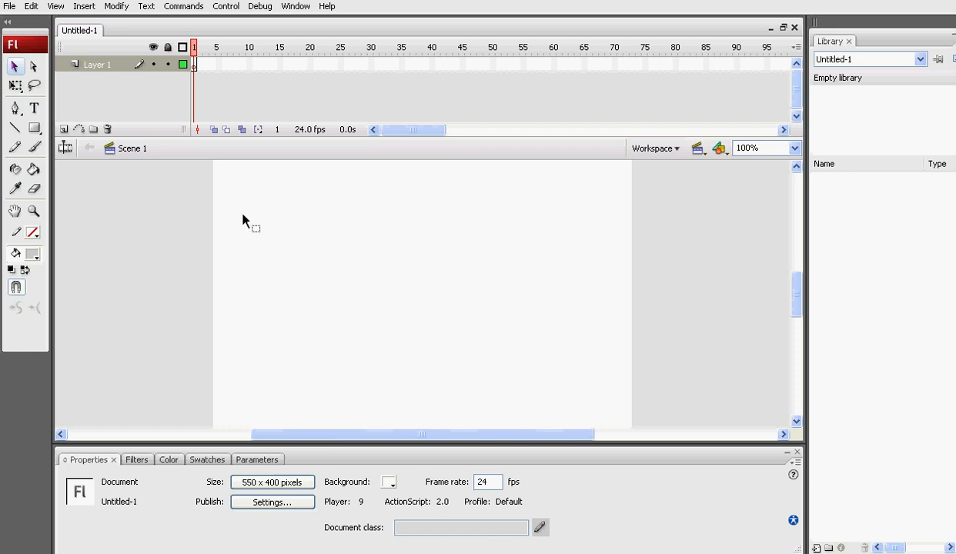
{"action": "mouse_move", "coordinate": [96, 64]}
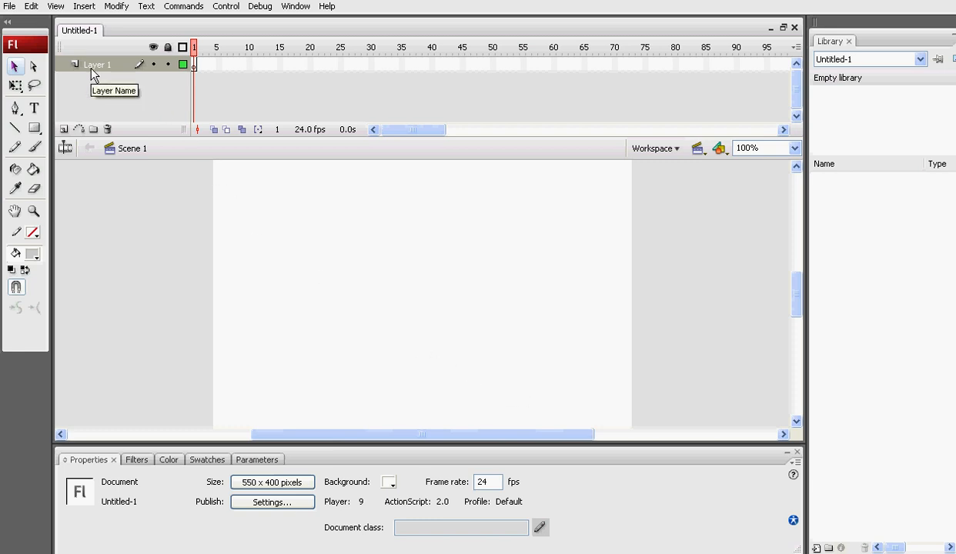
{"action": "left_click", "coordinate": [9, 6]}
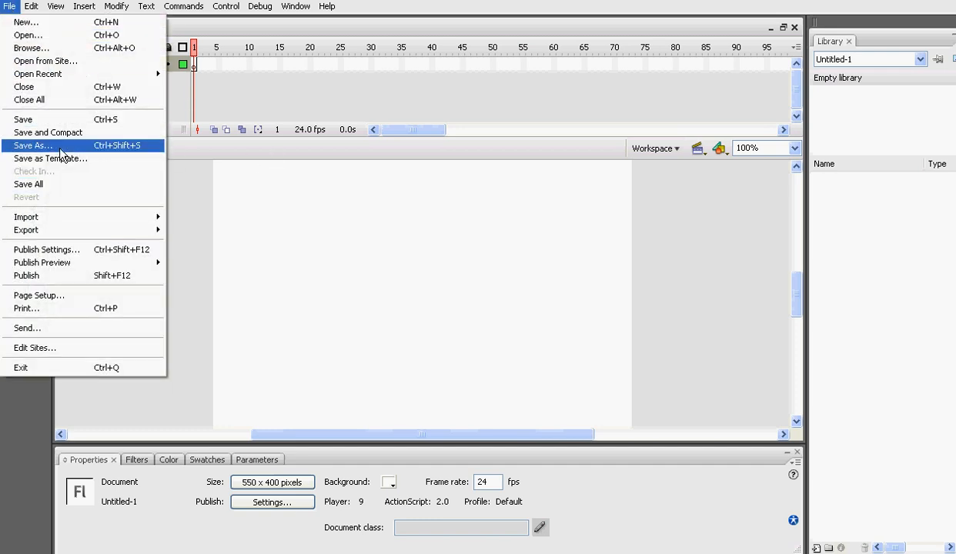
{"action": "mouse_move", "coordinate": [161, 216]}
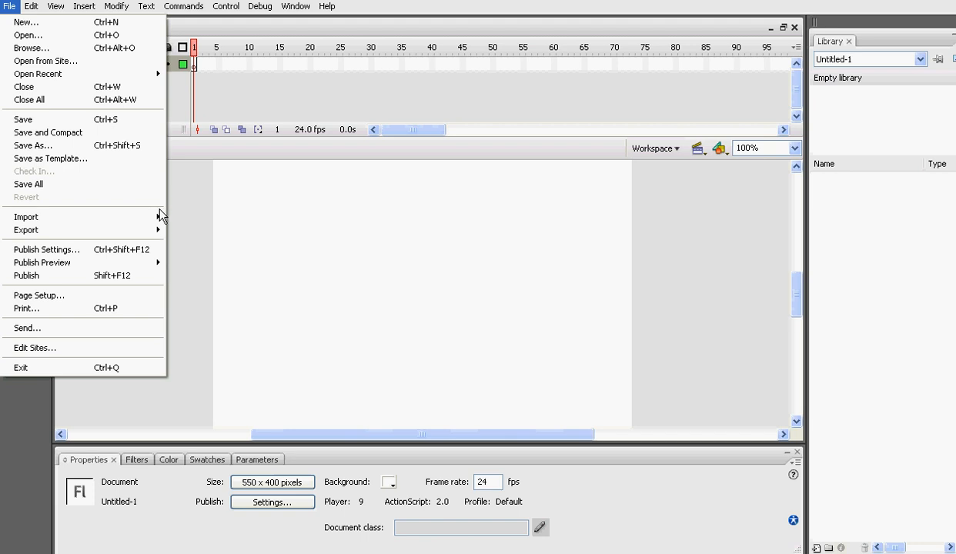
{"action": "mouse_move", "coordinate": [26, 216]}
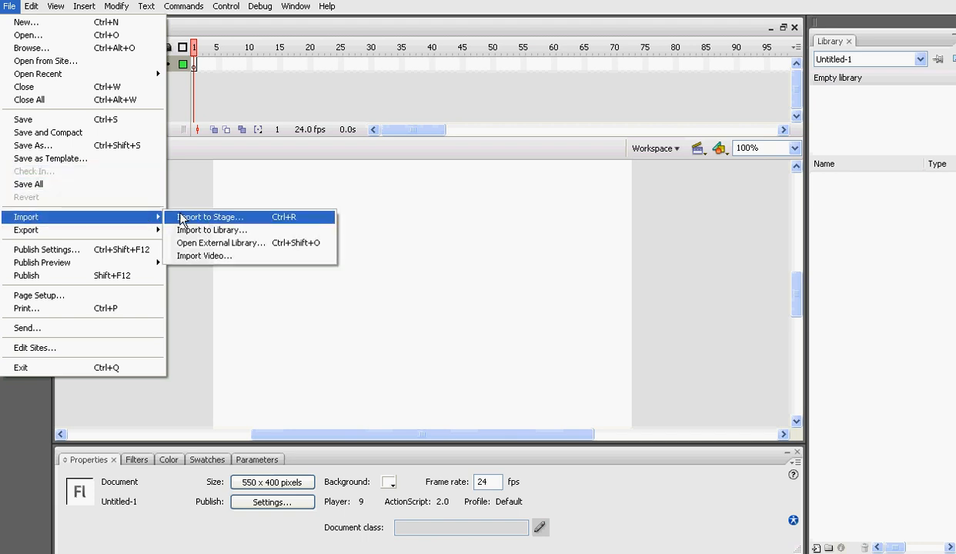
{"action": "mouse_move", "coordinate": [211, 230]}
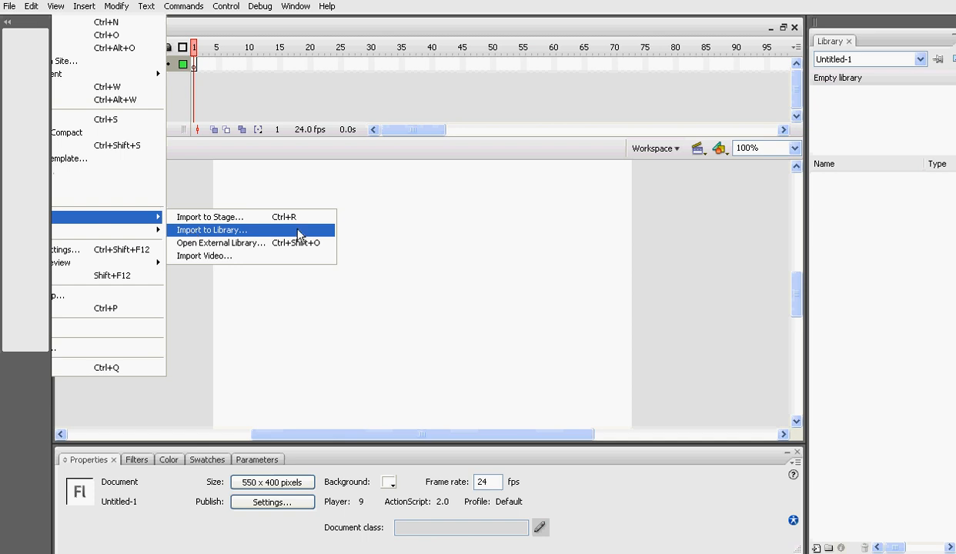
{"action": "left_click", "coordinate": [211, 230]}
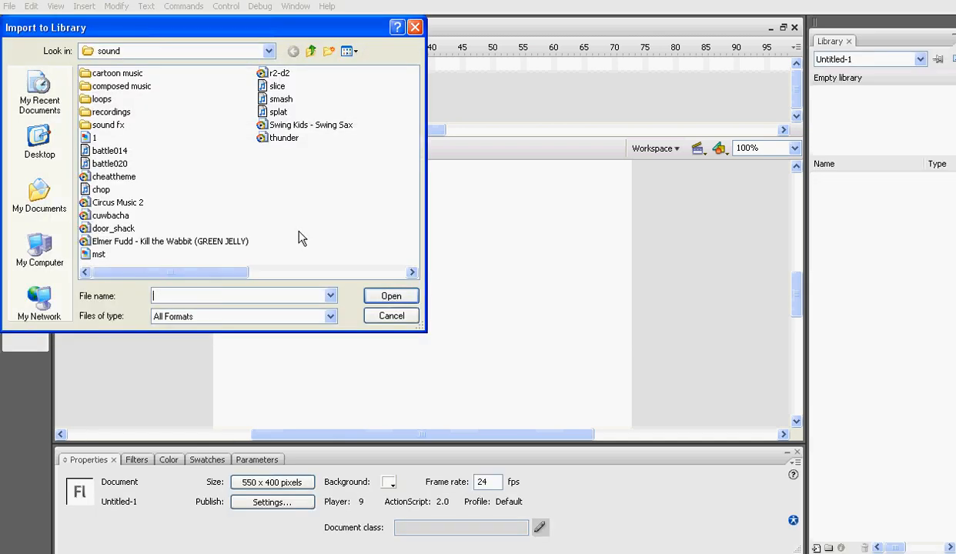
{"action": "left_click", "coordinate": [391, 316]}
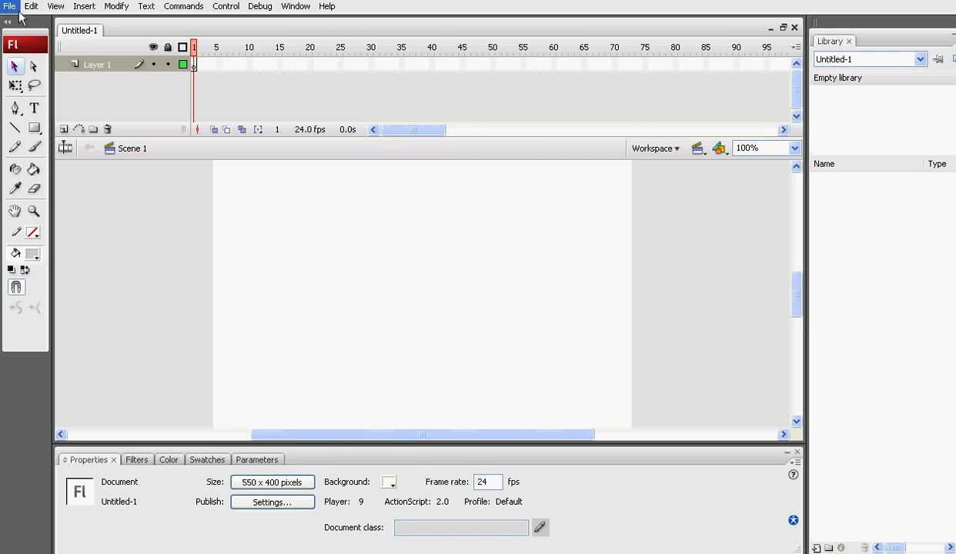
- Open the recent 'start here' project, then switch back to Untitled-1
{"action": "left_click", "coordinate": [10, 6]}
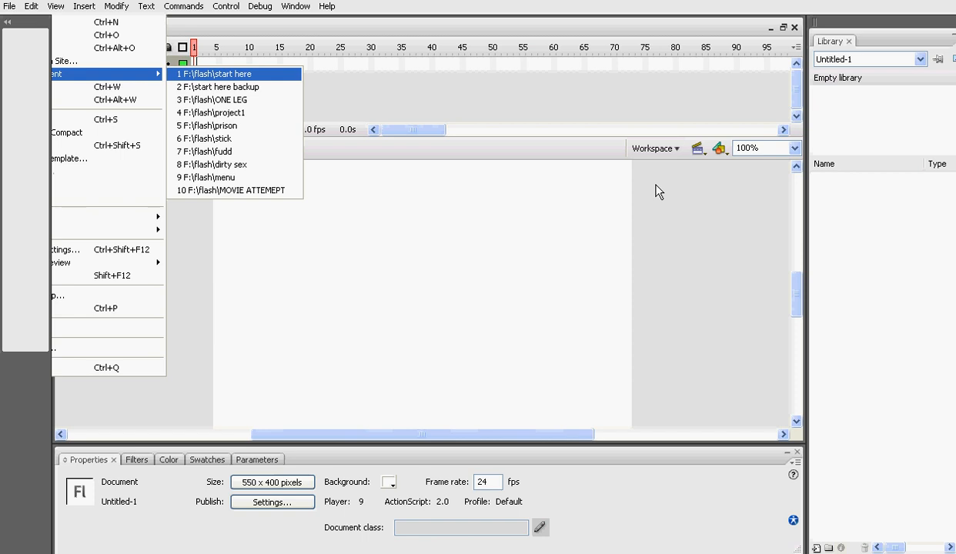
{"action": "left_click", "coordinate": [222, 73]}
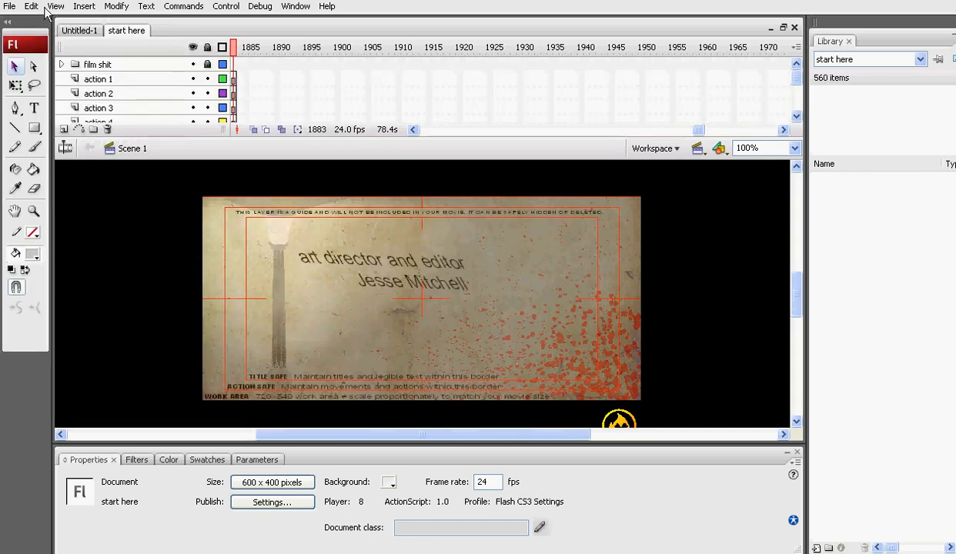
{"action": "left_click", "coordinate": [79, 30]}
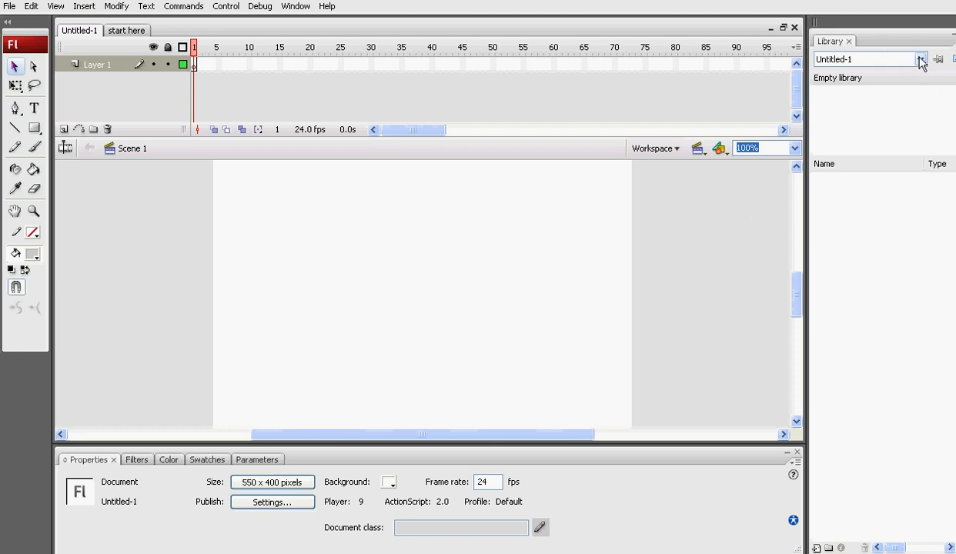
- Show the start here library and preview its scene symbols, from back ally to street
{"action": "left_click", "coordinate": [921, 59]}
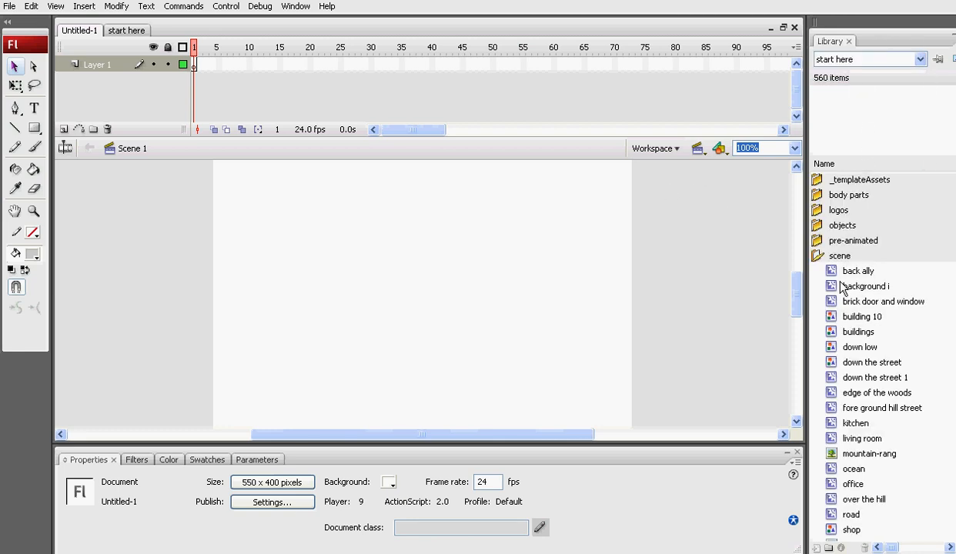
{"action": "left_click", "coordinate": [817, 256]}
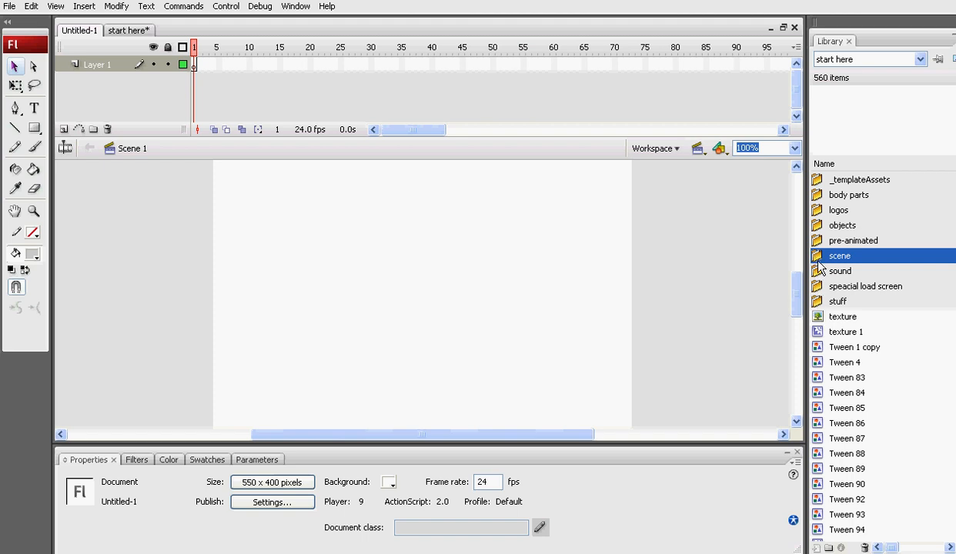
{"action": "left_click", "coordinate": [817, 256]}
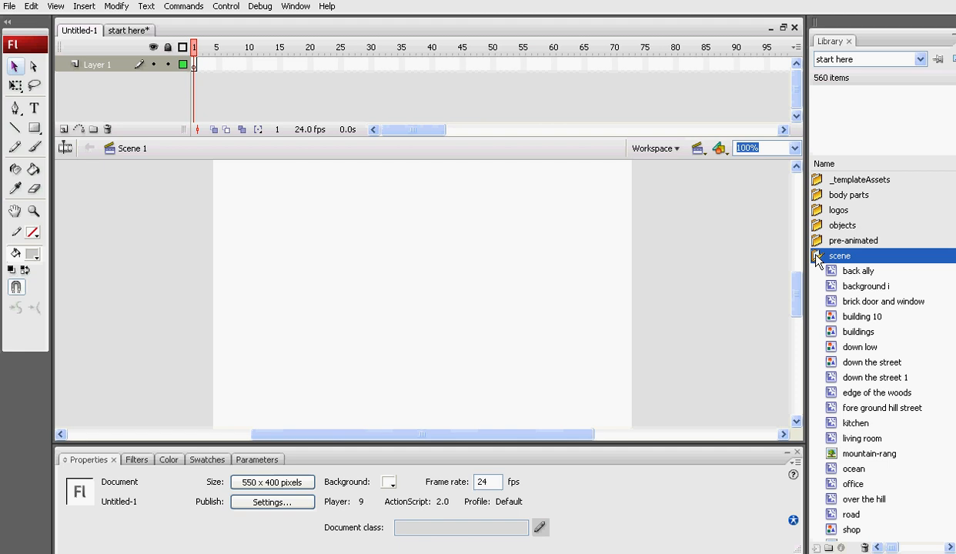
{"action": "left_click", "coordinate": [859, 270]}
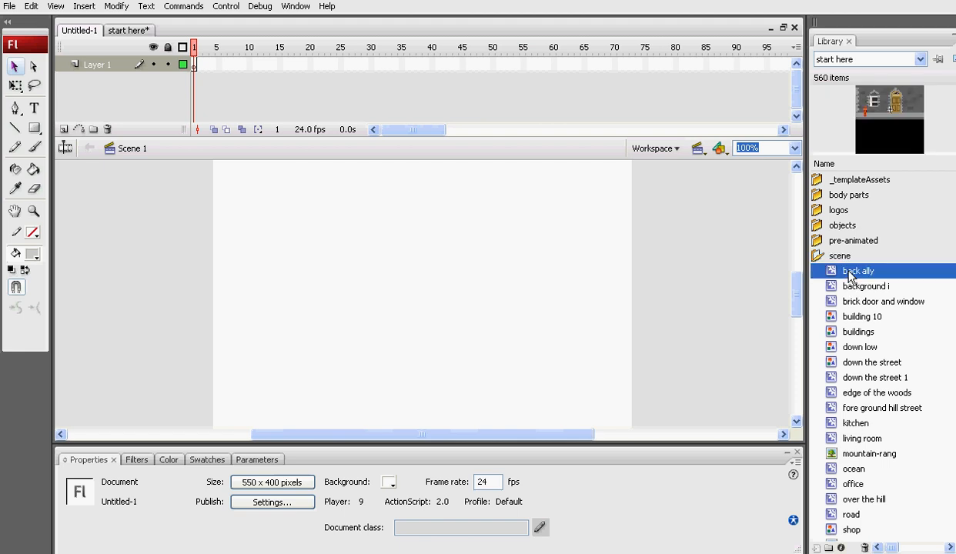
{"action": "left_click", "coordinate": [862, 316]}
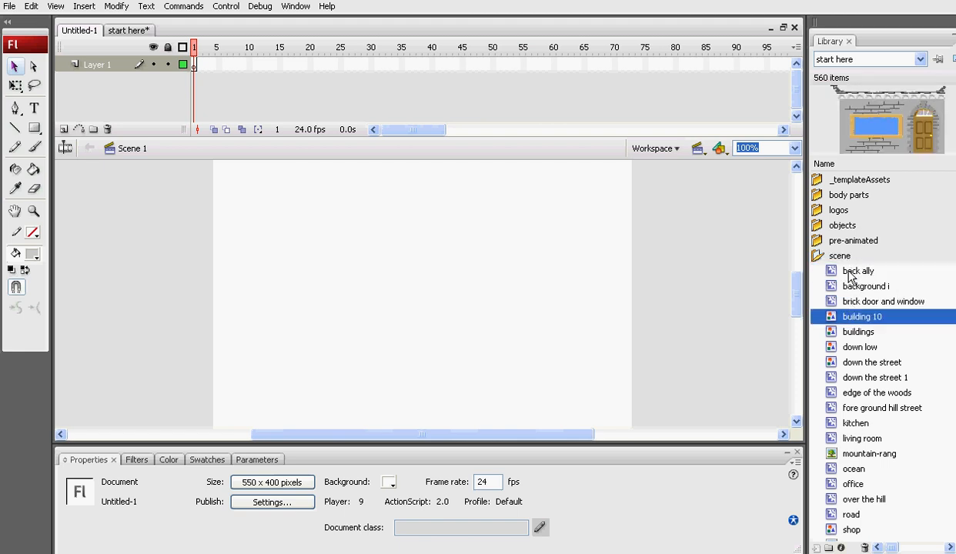
{"action": "left_click", "coordinate": [873, 362]}
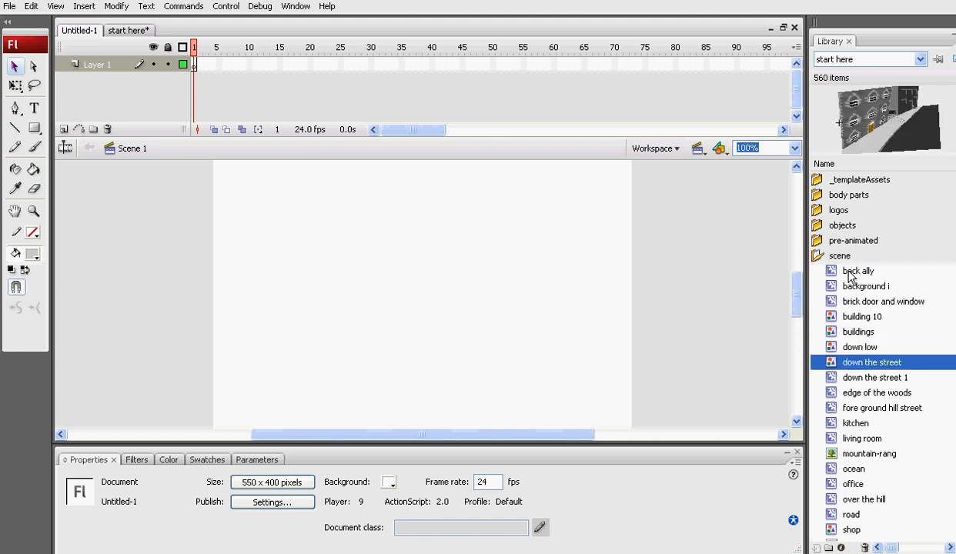
{"action": "left_click", "coordinate": [877, 393]}
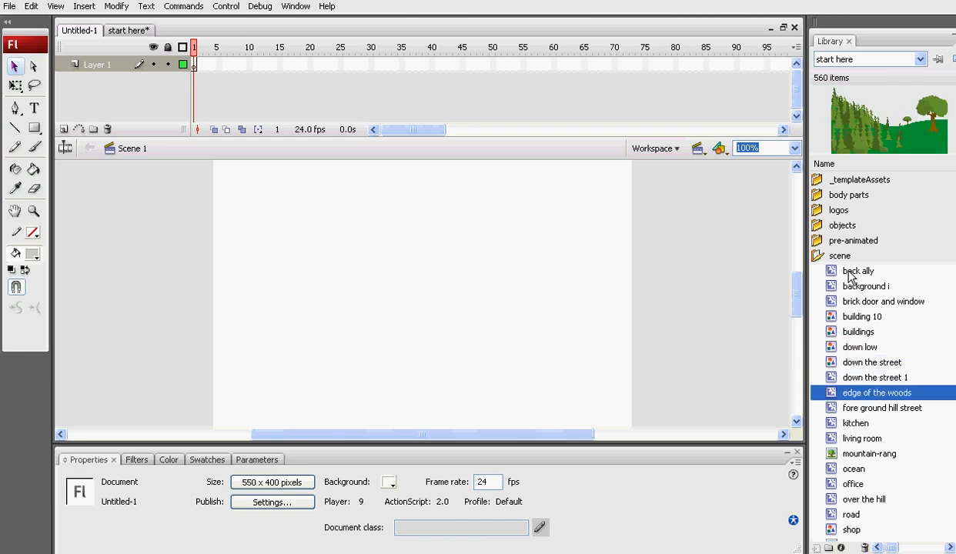
{"action": "left_click", "coordinate": [861, 438]}
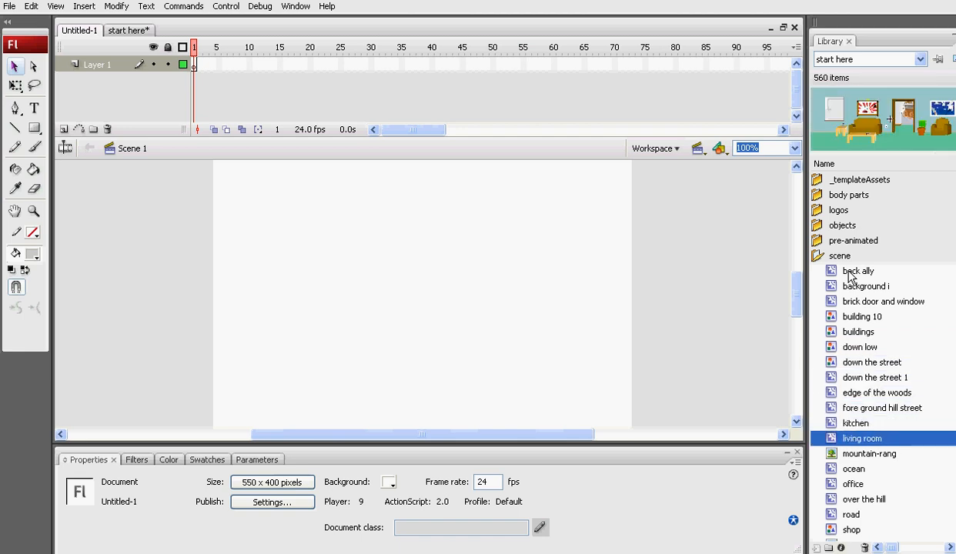
{"action": "left_click", "coordinate": [853, 483]}
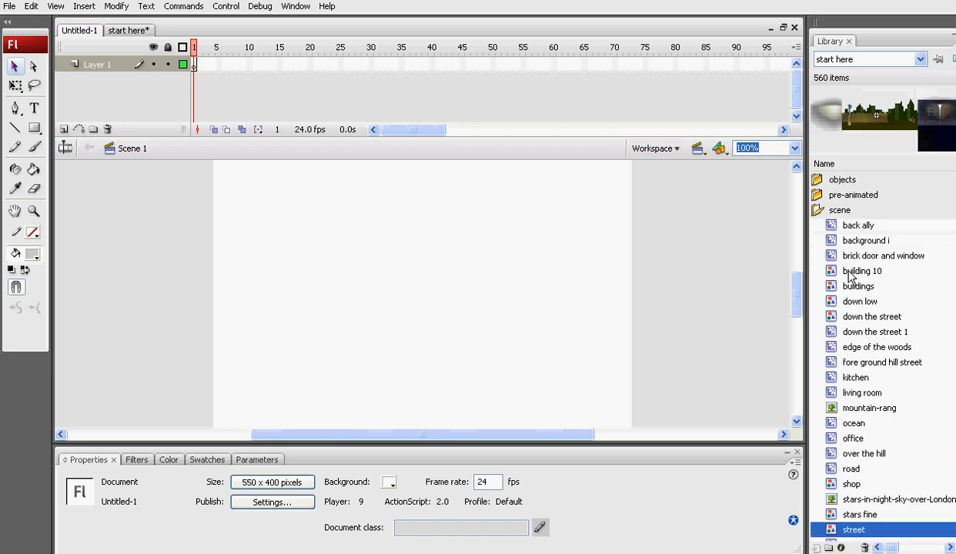
- Pick the office scene symbol from the library for the stage
{"action": "scroll", "scroll_direction": "down", "scroll_amount": 3}
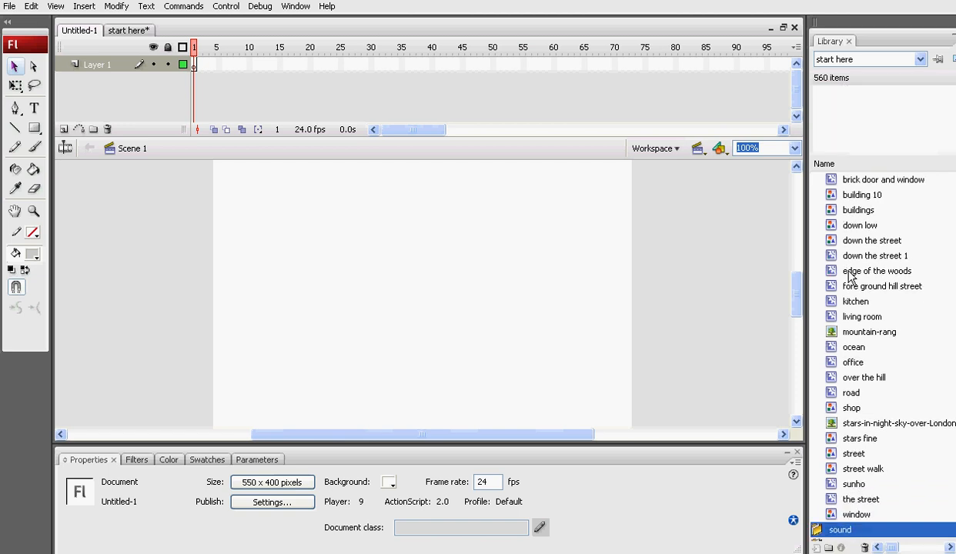
{"action": "left_click", "coordinate": [859, 423]}
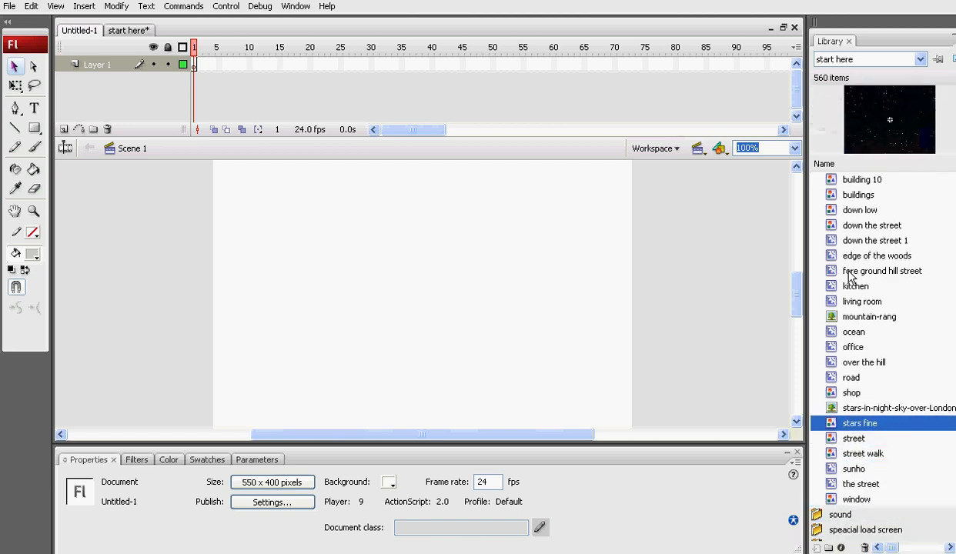
{"action": "left_click", "coordinate": [853, 347]}
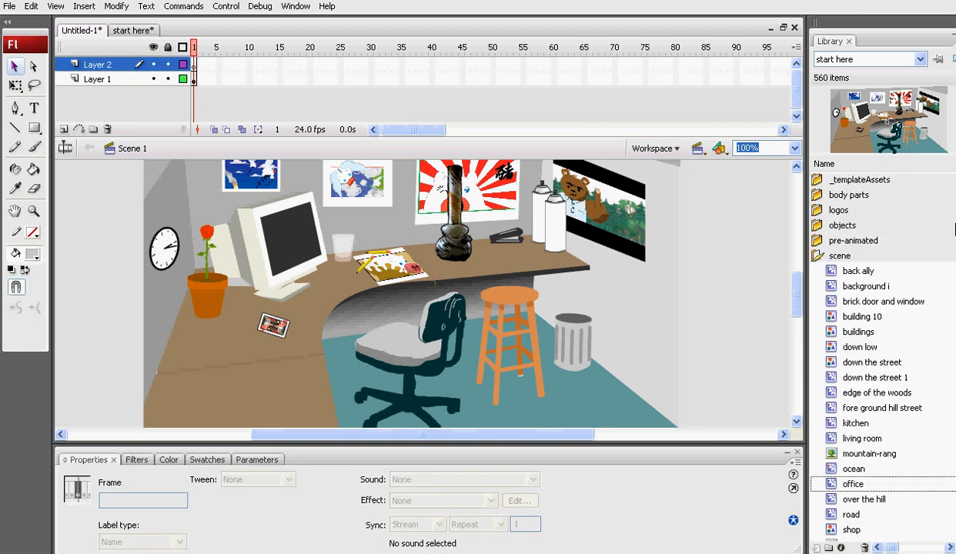
- Select Layer 2 to hold the cartoon character
{"action": "left_click", "coordinate": [839, 255]}
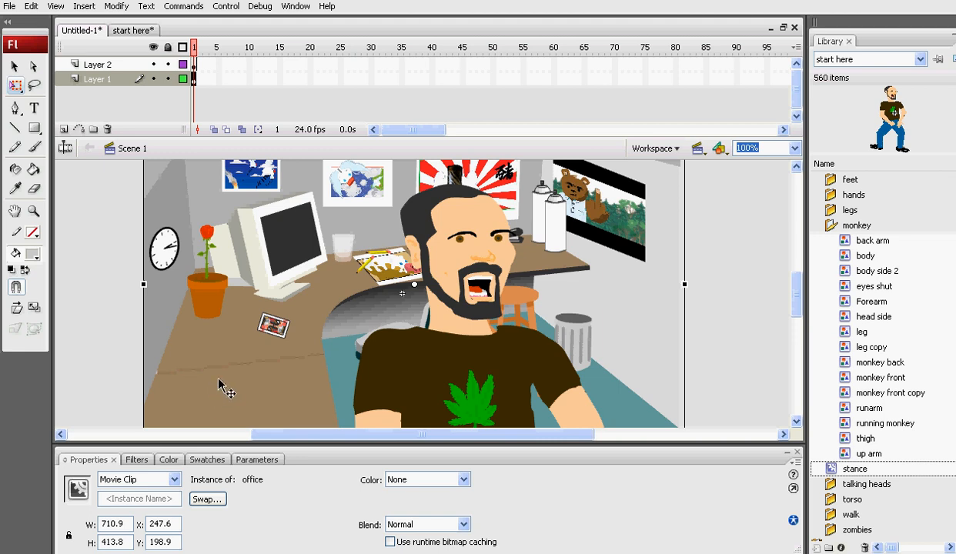
{"action": "mouse_move", "coordinate": [312, 327]}
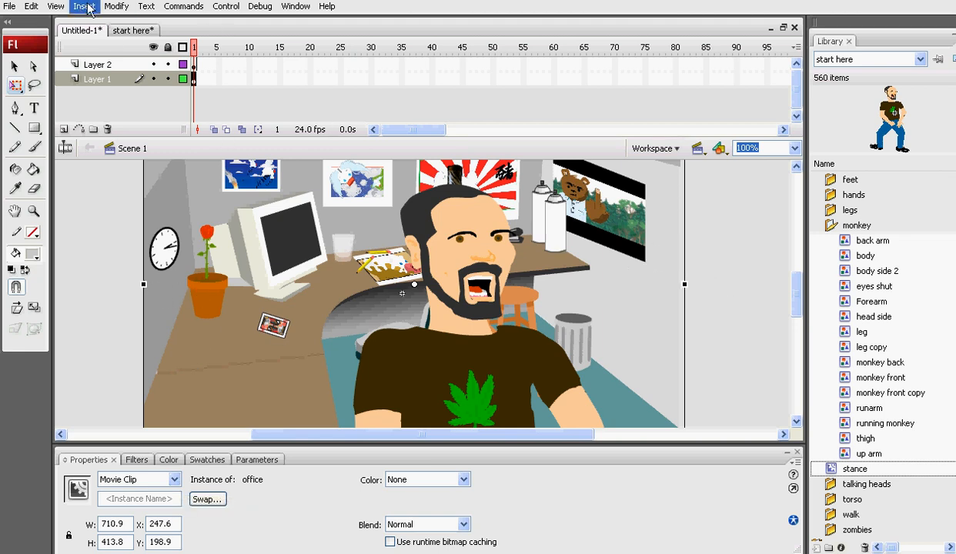
{"action": "left_click", "coordinate": [85, 6]}
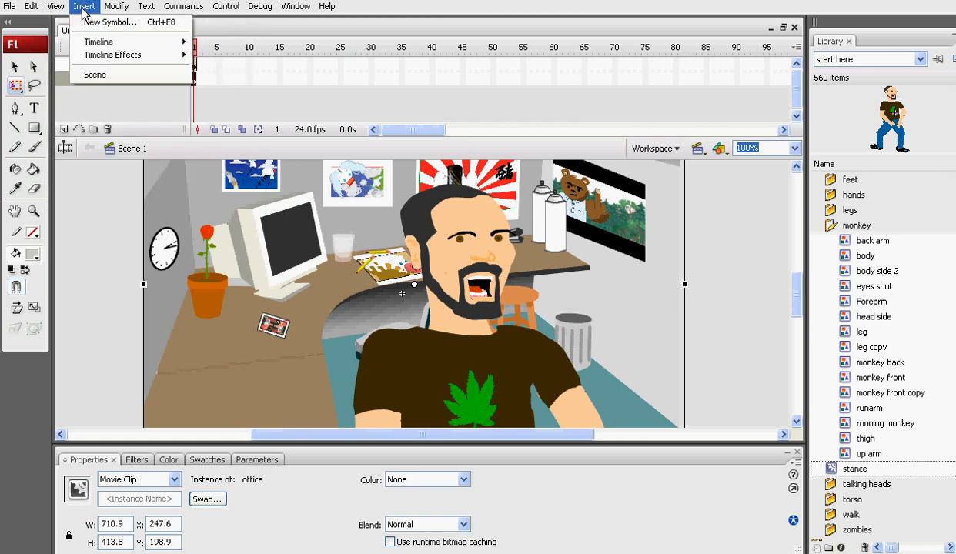
{"action": "mouse_move", "coordinate": [110, 21]}
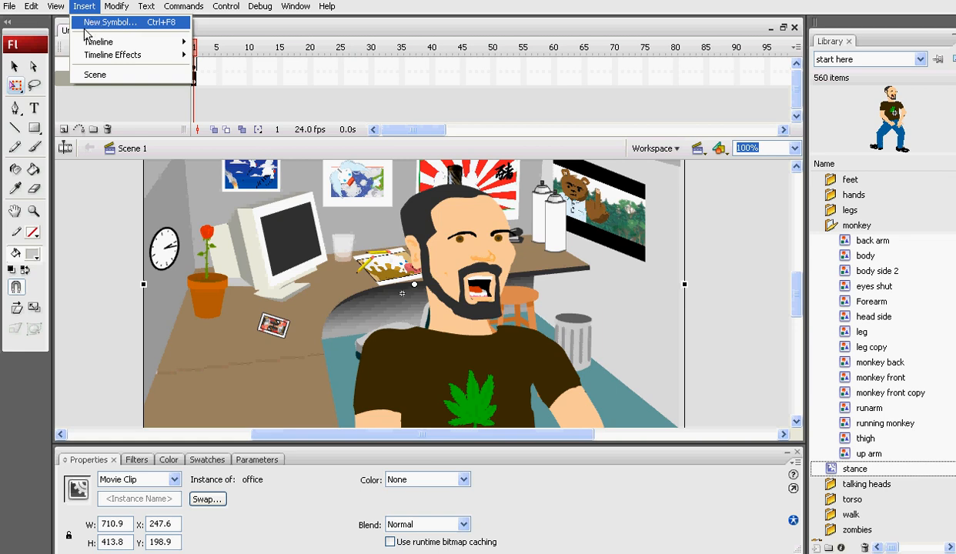
{"action": "mouse_move", "coordinate": [125, 30]}
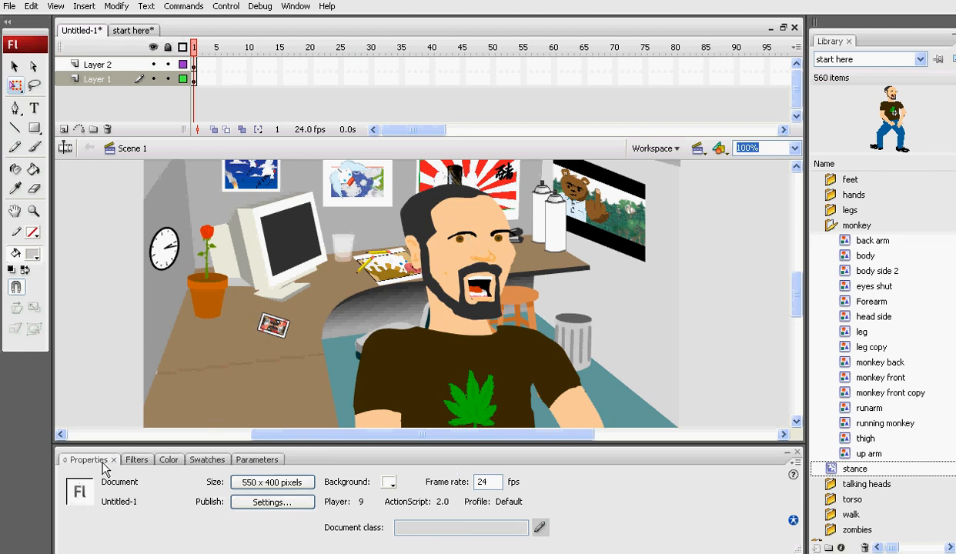
{"action": "left_click", "coordinate": [401, 292]}
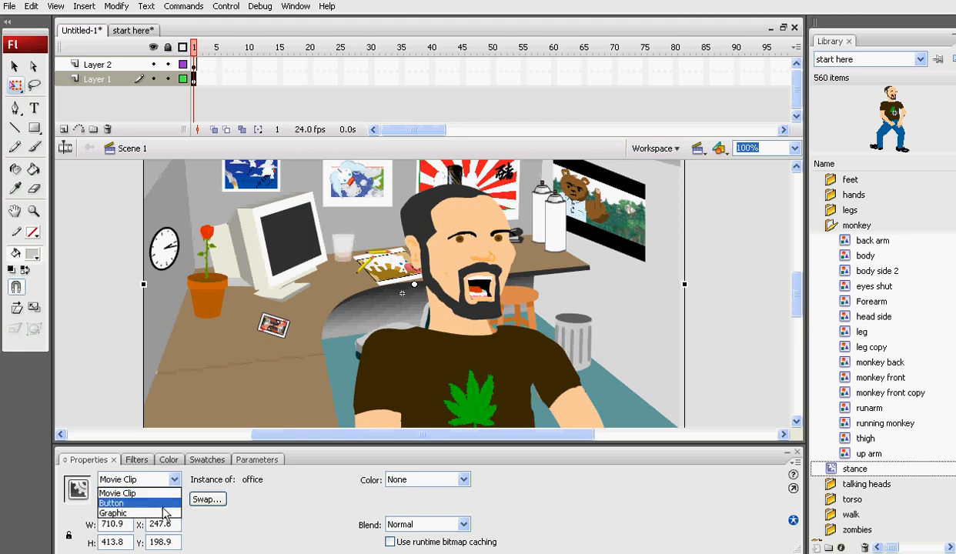
{"action": "left_click", "coordinate": [118, 479]}
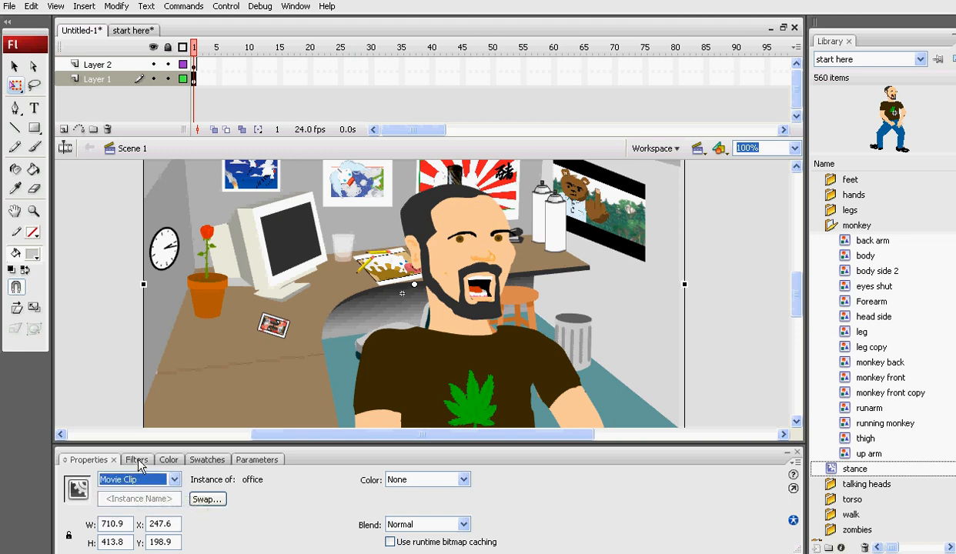
- Add a Blur filter to the office background at 9 x 9, High quality
{"action": "left_click", "coordinate": [137, 460]}
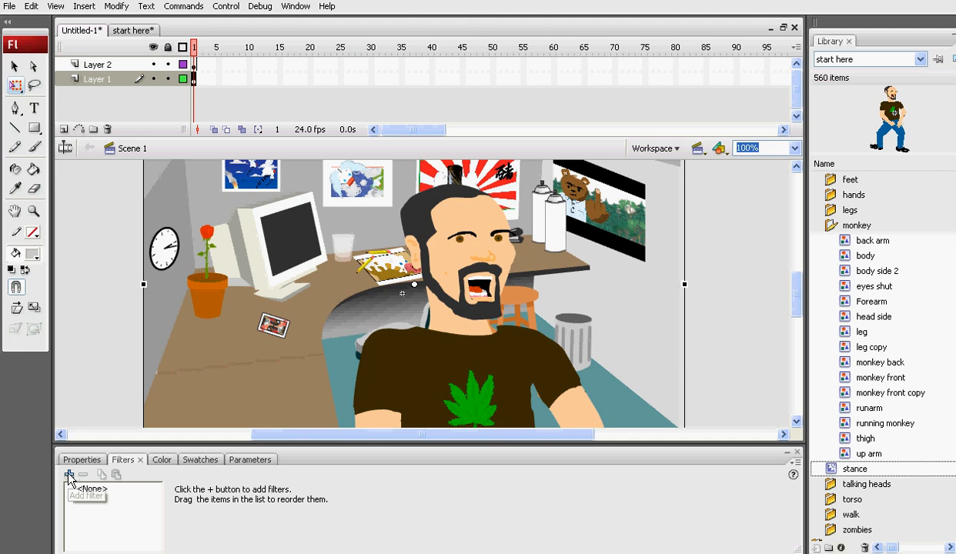
{"action": "left_click", "coordinate": [69, 475]}
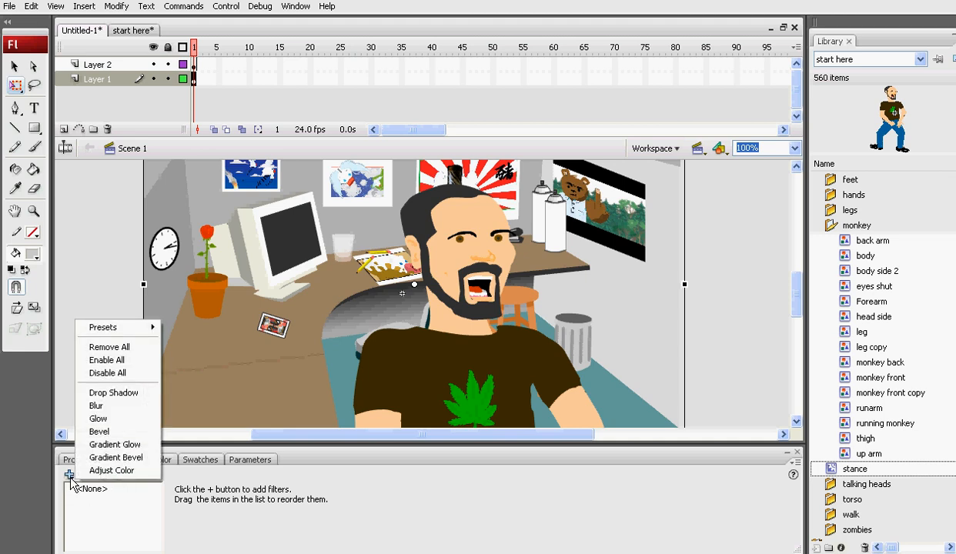
{"action": "mouse_move", "coordinate": [99, 431]}
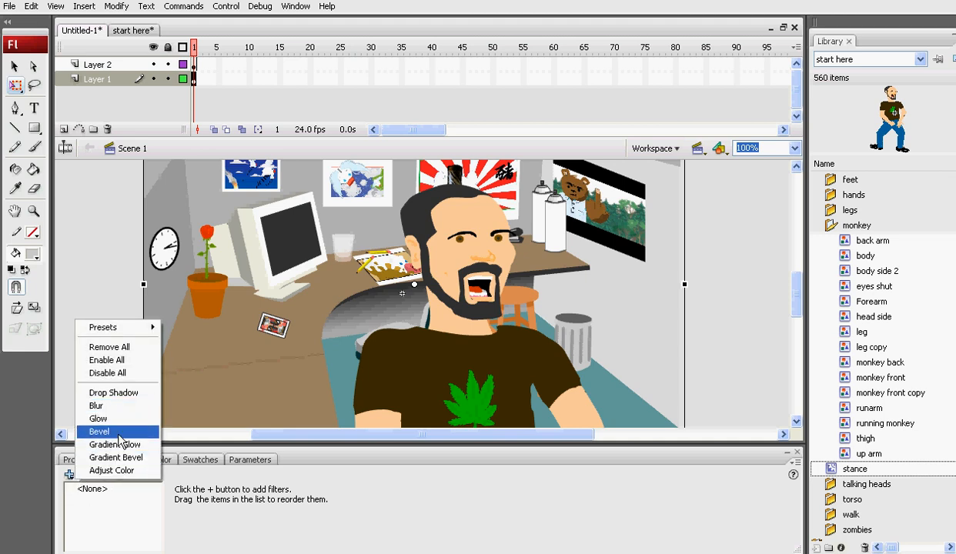
{"action": "mouse_move", "coordinate": [96, 406]}
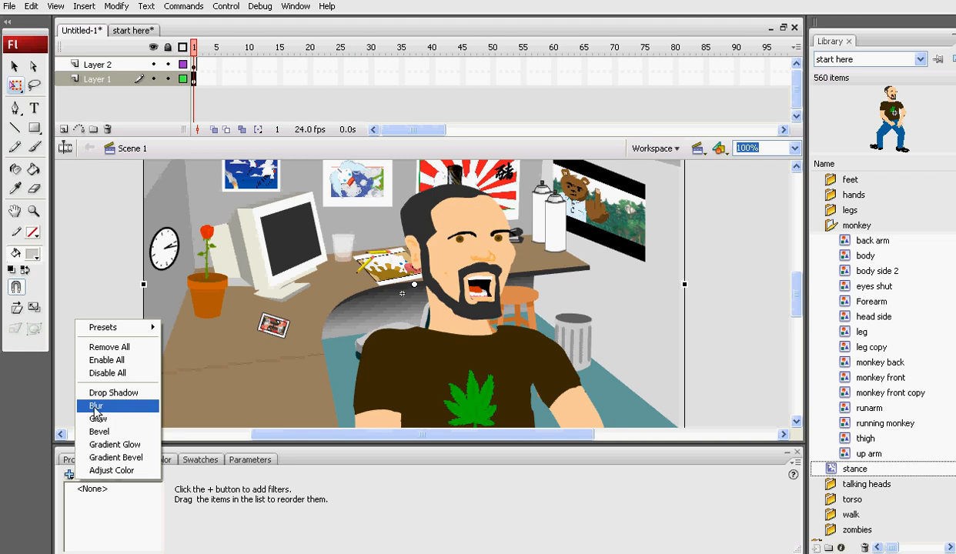
{"action": "left_click", "coordinate": [96, 406]}
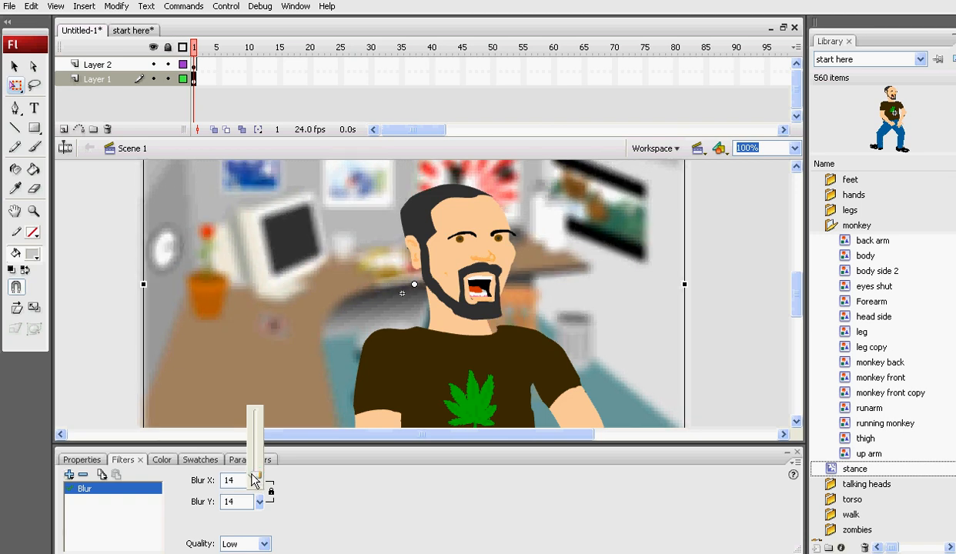
{"action": "mouse_move", "coordinate": [408, 397]}
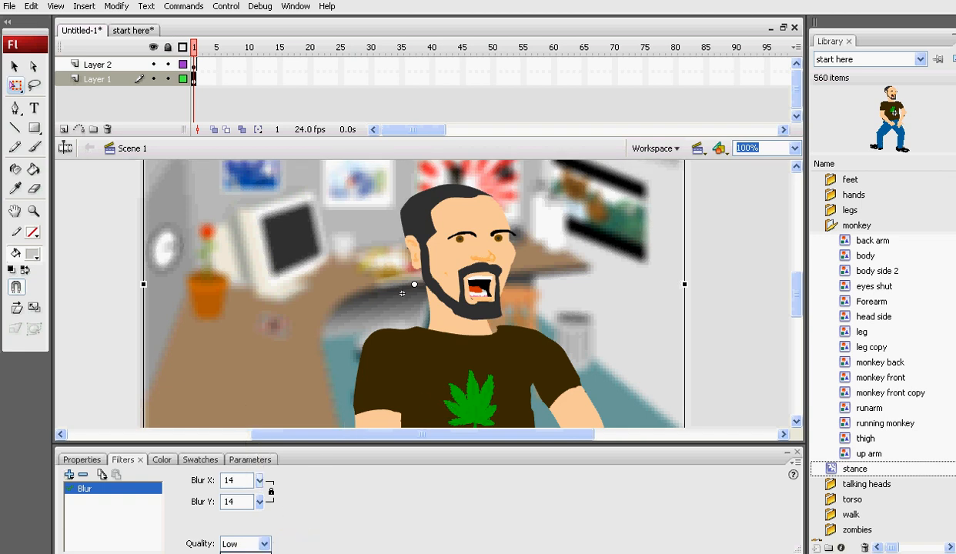
{"action": "left_click", "coordinate": [245, 543]}
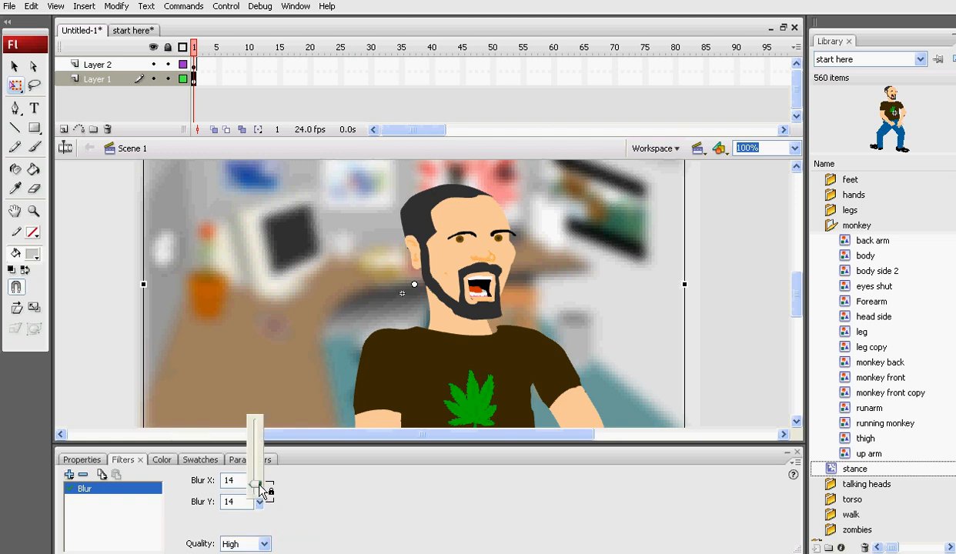
{"action": "left_click_drag", "start_coordinate": [256, 483], "coordinate": [259, 501]}
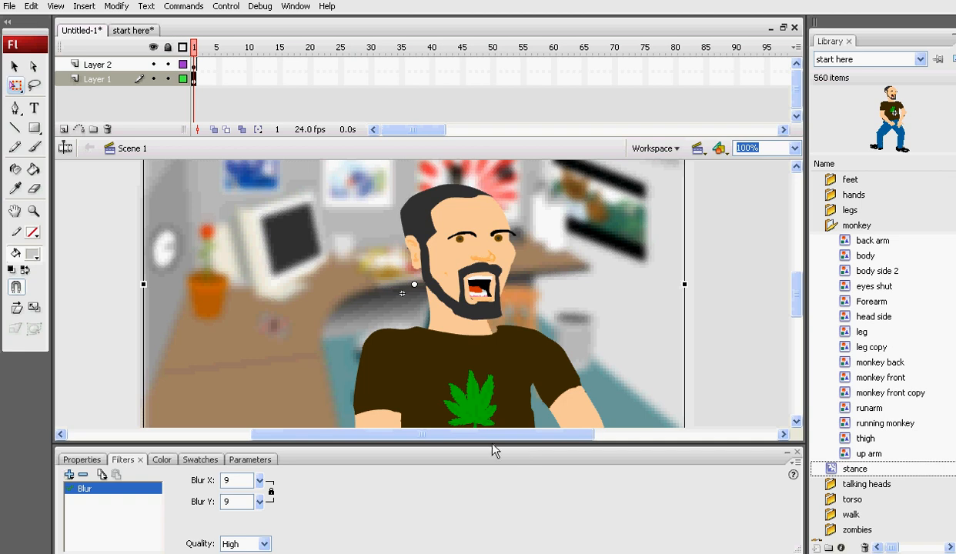
{"action": "mouse_move", "coordinate": [215, 244]}
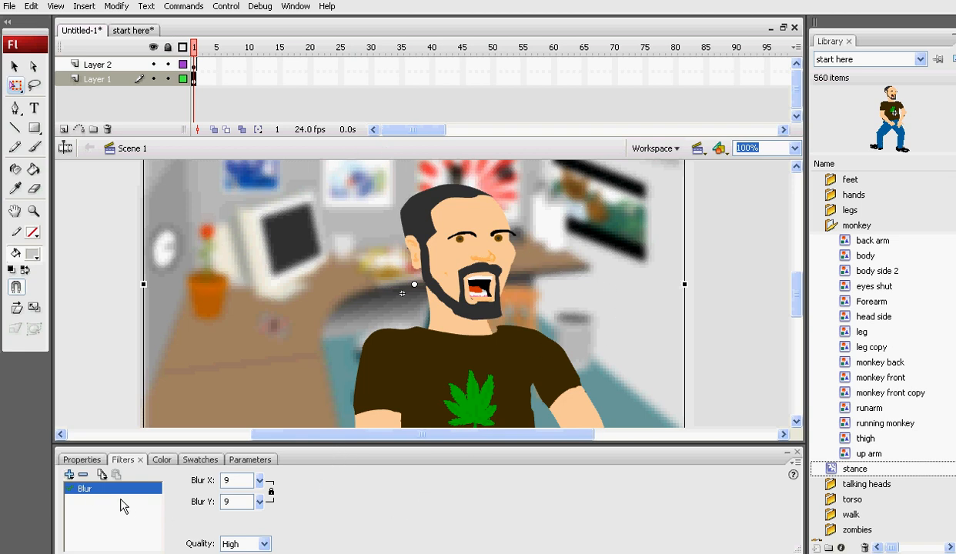
- Add a default 5 x 5 Drop Shadow filter to the office background
{"action": "left_click", "coordinate": [69, 474]}
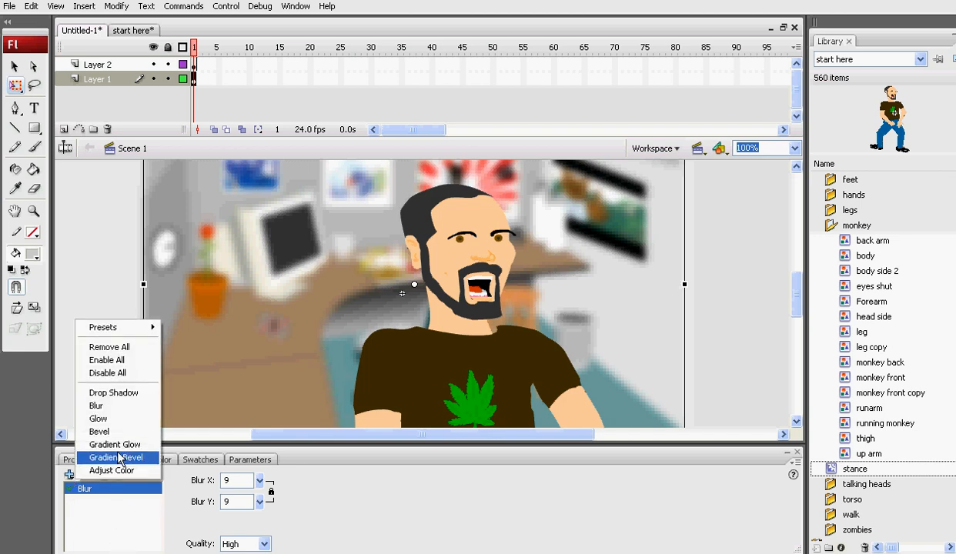
{"action": "left_click", "coordinate": [113, 393]}
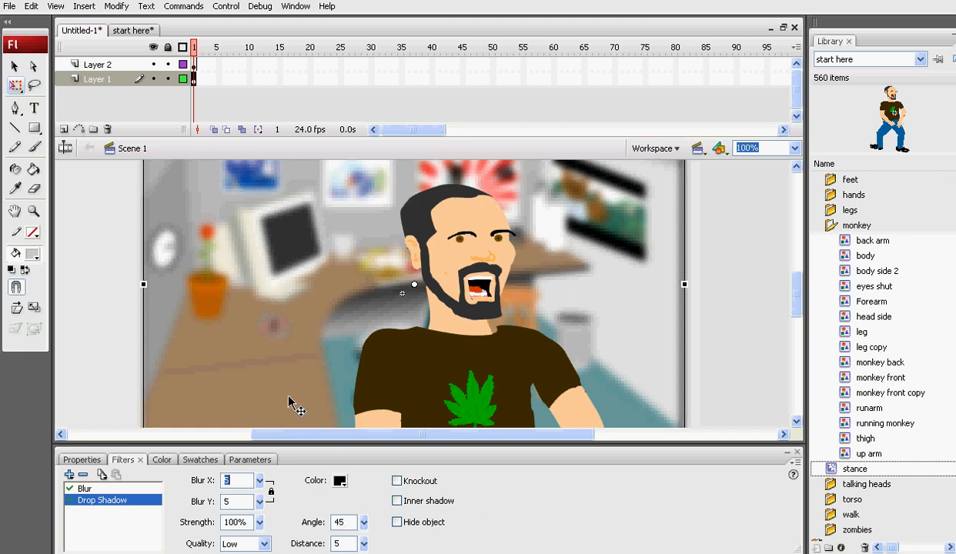
{"action": "mouse_move", "coordinate": [622, 300]}
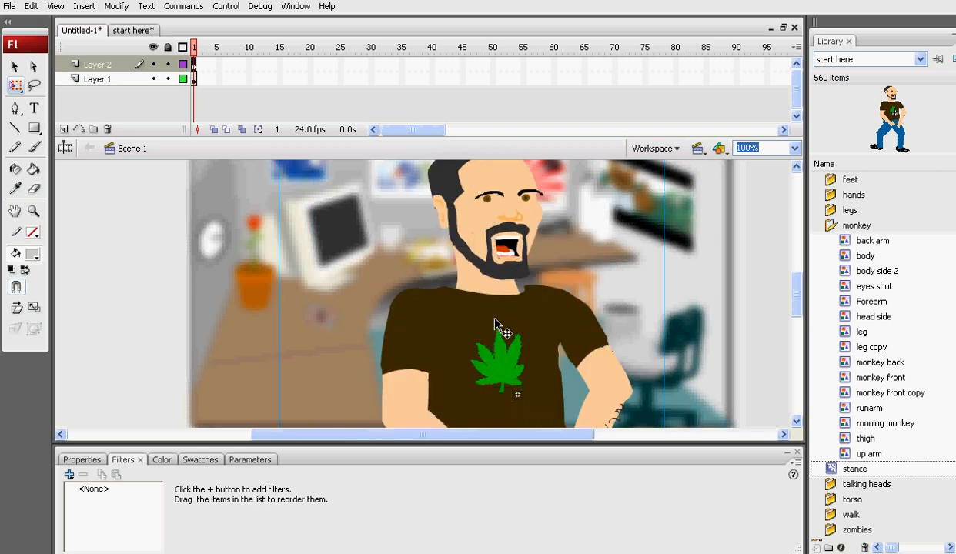
{"action": "mouse_move", "coordinate": [527, 377]}
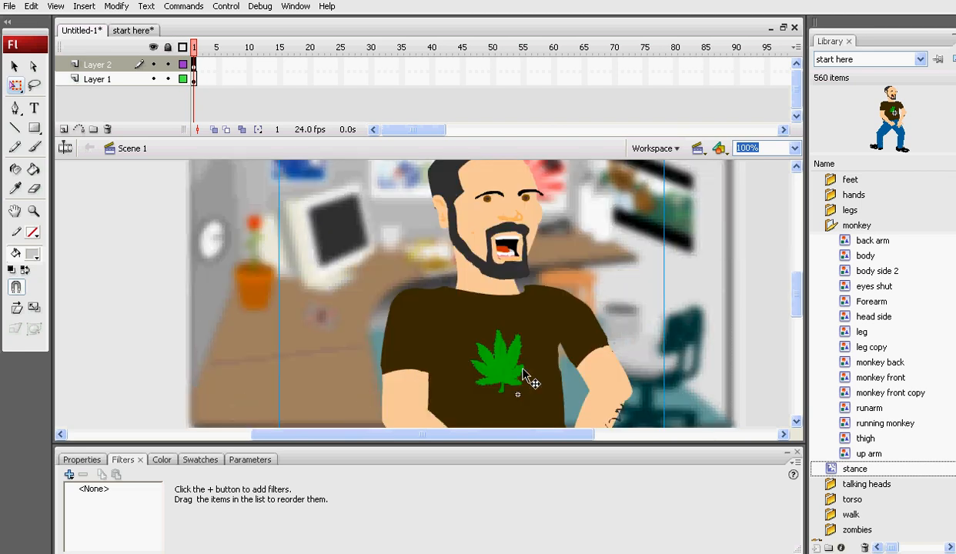
{"action": "mouse_move", "coordinate": [702, 363]}
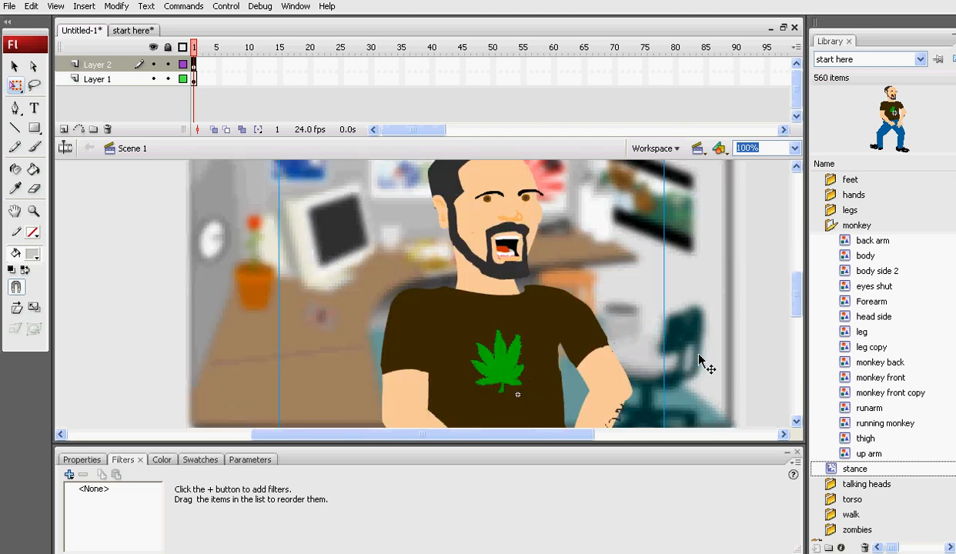
{"action": "mouse_move", "coordinate": [498, 347]}
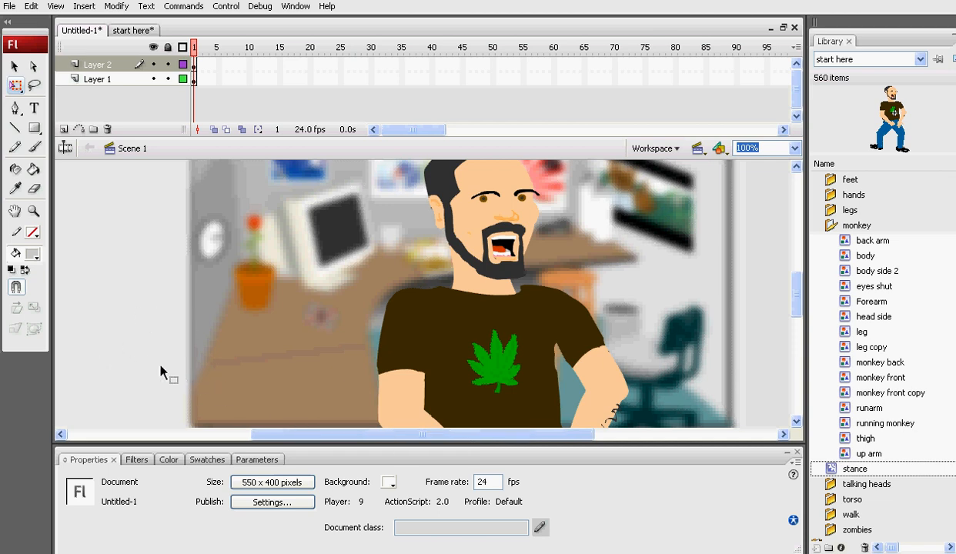
{"action": "mouse_move", "coordinate": [520, 522]}
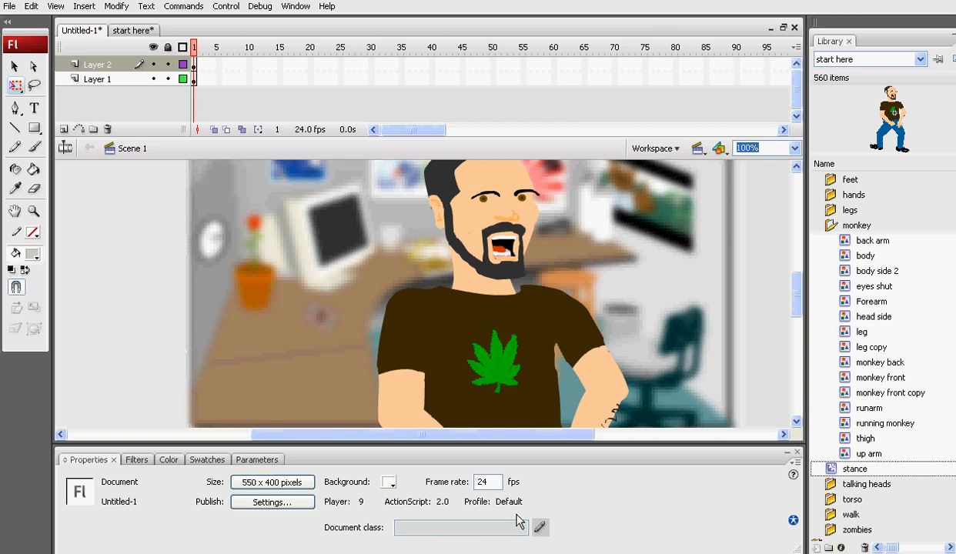